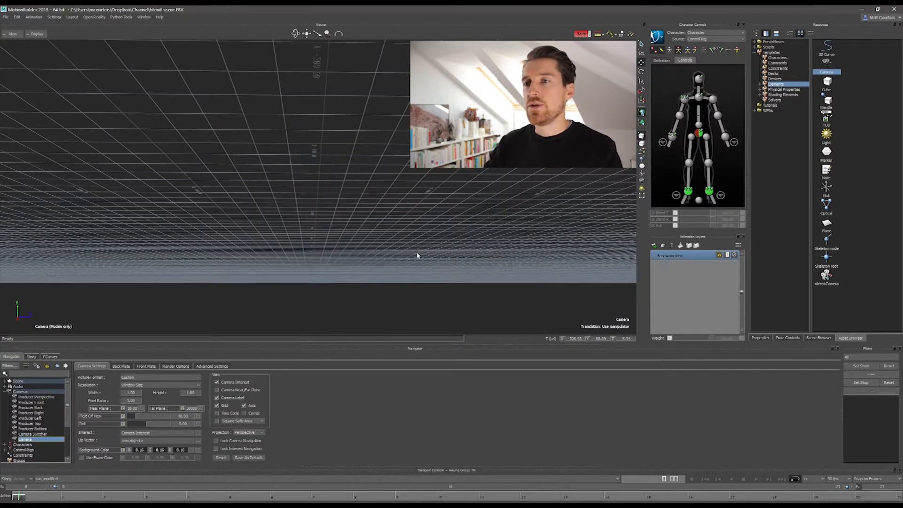
- Frame the character from behind in the camera view, walking away across the grid
{"action": "key", "text": "ctrl+e"}
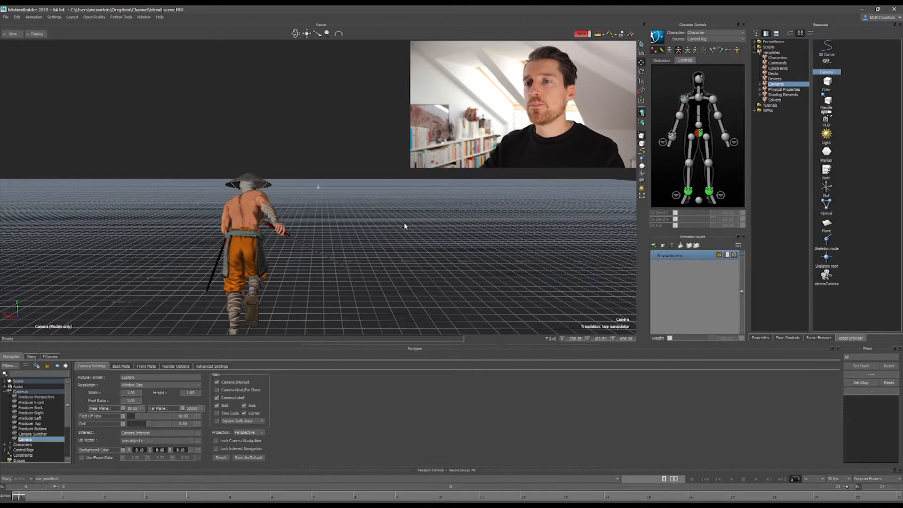
- Set the camera's picture format to HD (1920 × 1080) and collapse the Cameras list
{"action": "left_click", "coordinate": [156, 377]}
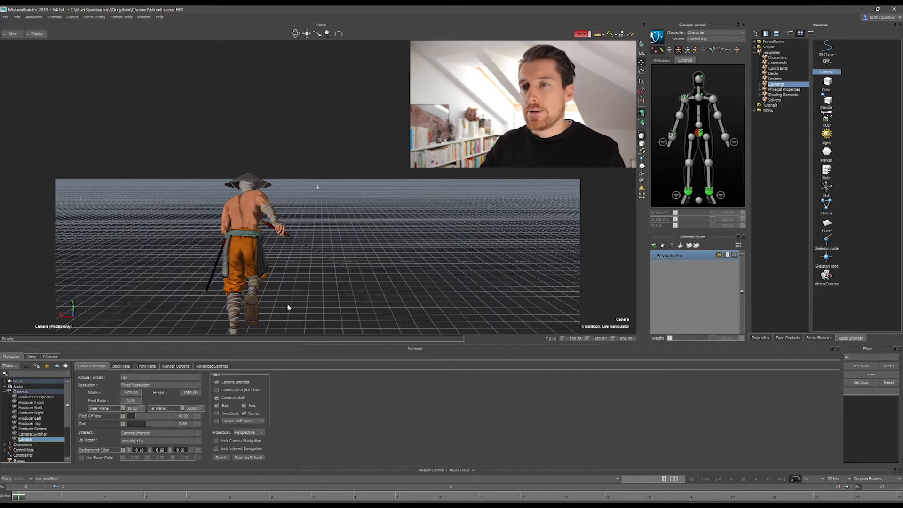
{"action": "left_click", "coordinate": [754, 479]}
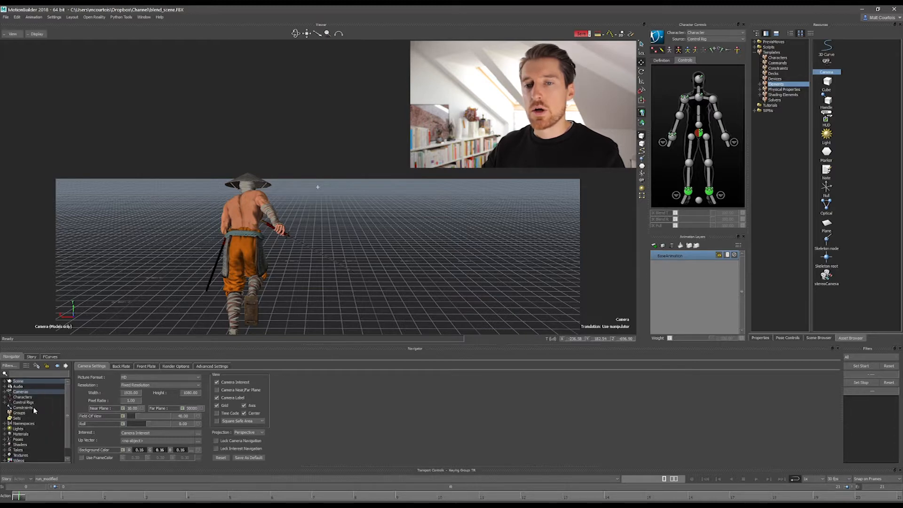
- Insert a Parent/Child constraint with the camera as child of Character_Ctrl:HipsEffector
{"action": "right_click", "coordinate": [22, 402]}
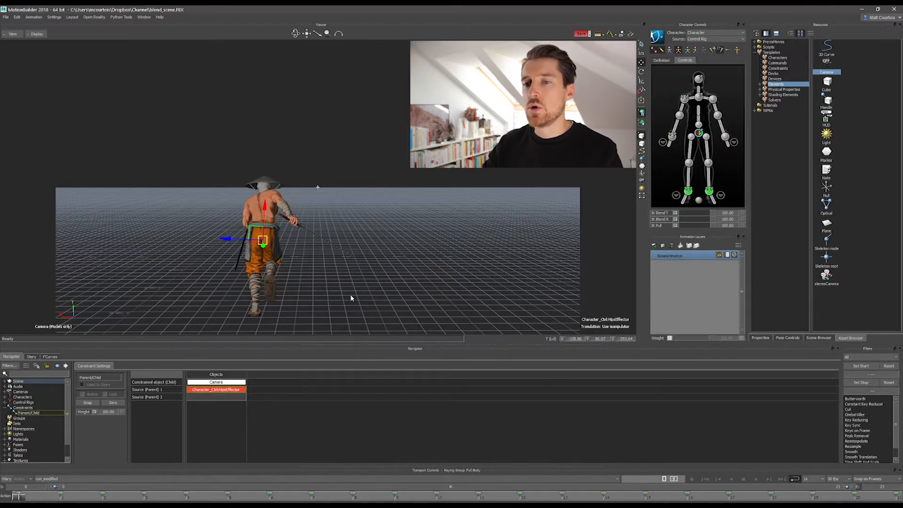
{"action": "left_click", "coordinate": [82, 394]}
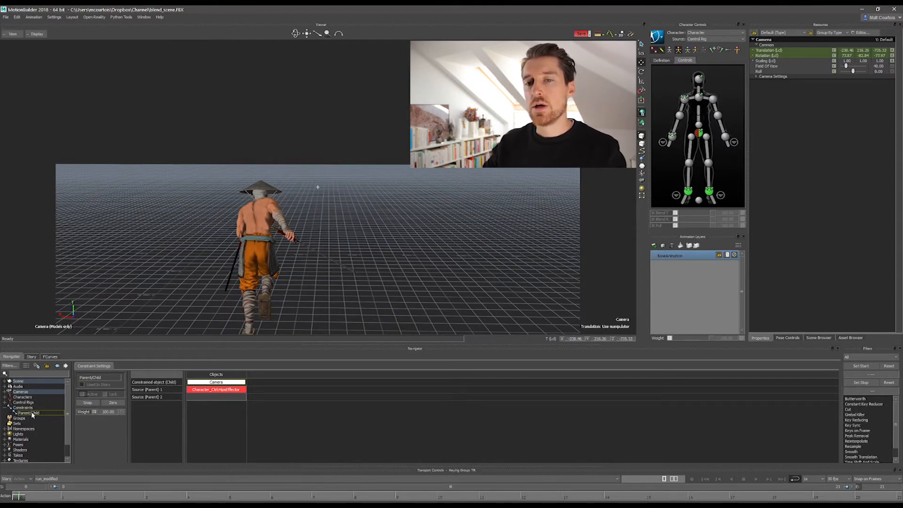
- Insert a new Position constraint into the scene
{"action": "right_click", "coordinate": [23, 407]}
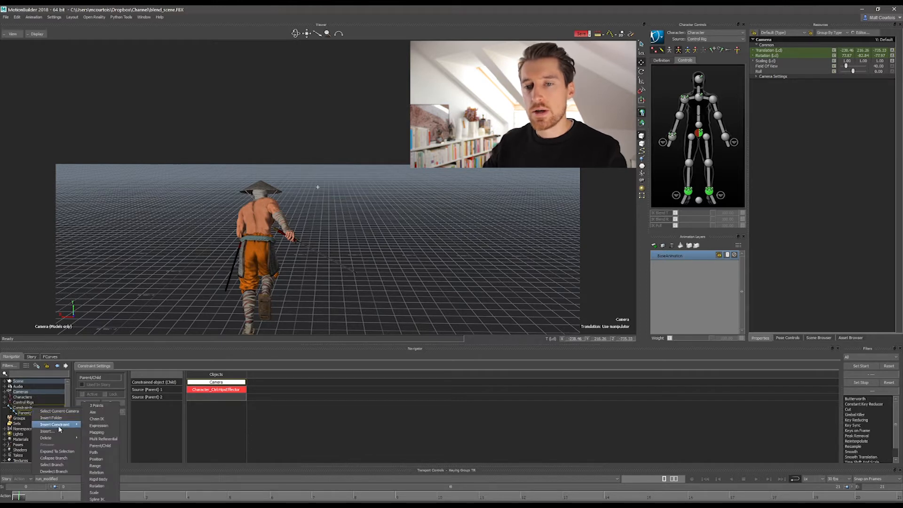
{"action": "left_click", "coordinate": [95, 459]}
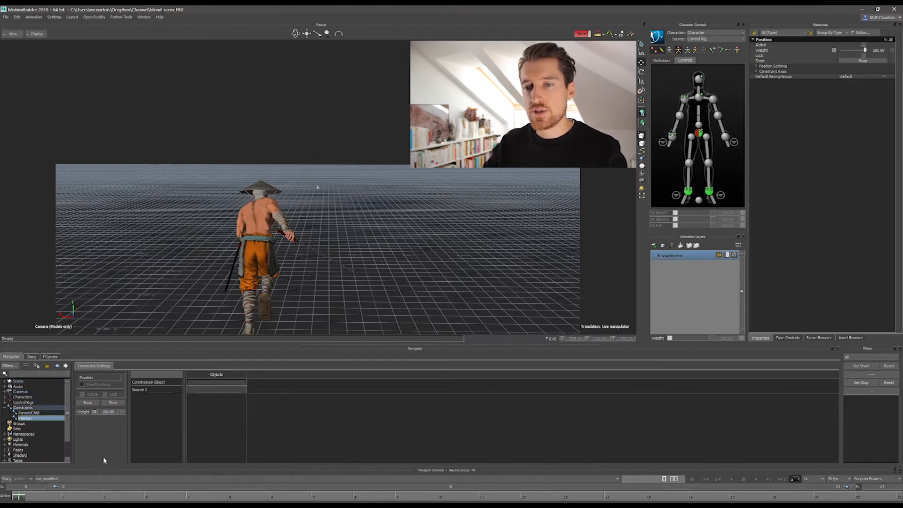
{"action": "mouse_move", "coordinate": [343, 313]}
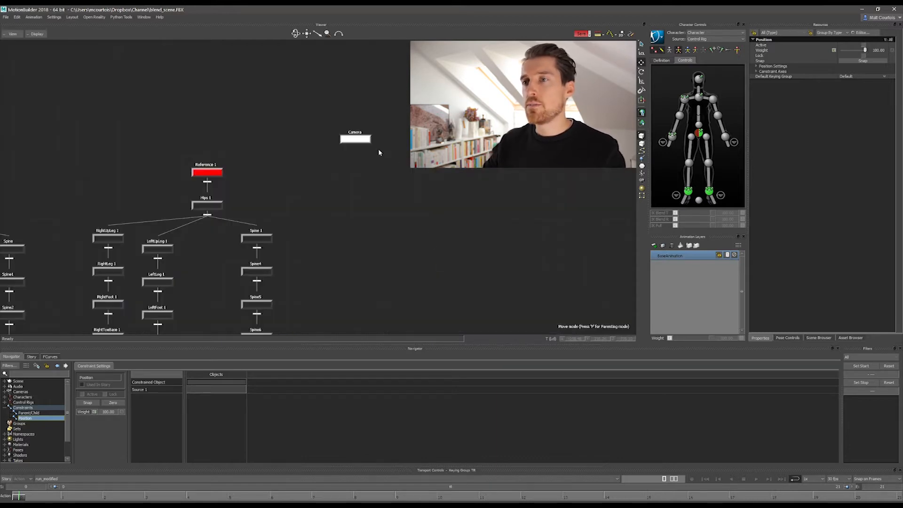
- Make the camera the constrained object of the Position constraint bound to HipsEffector
{"action": "left_click", "coordinate": [355, 139]}
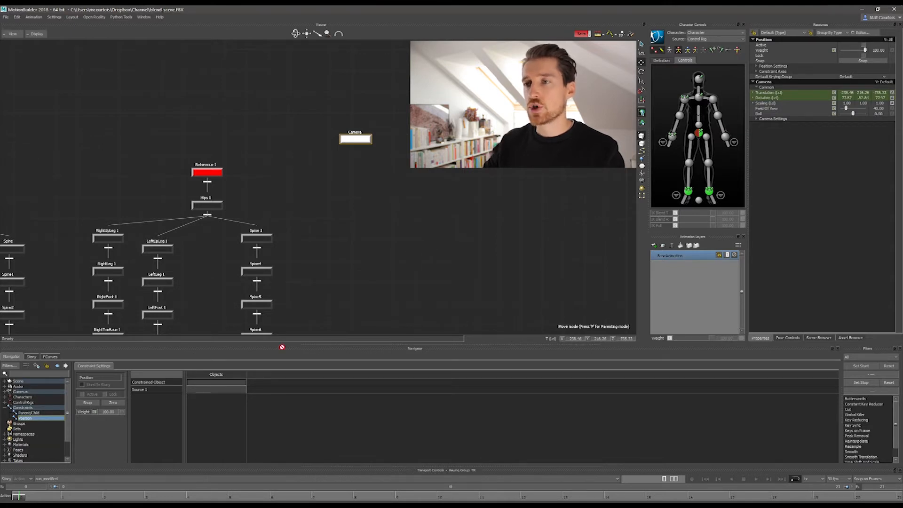
{"action": "left_click", "coordinate": [216, 382]}
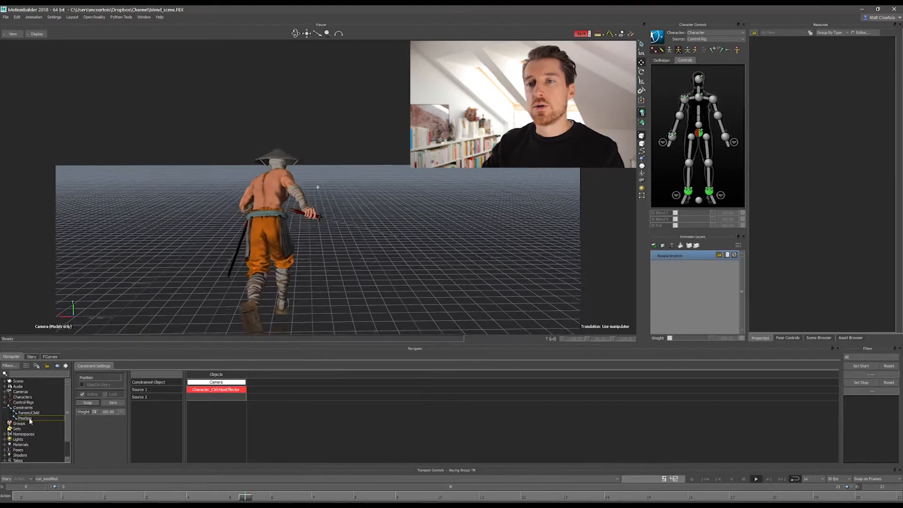
- Show the Position constraint's settings and expand its Constraint Axes
{"action": "left_click", "coordinate": [25, 417]}
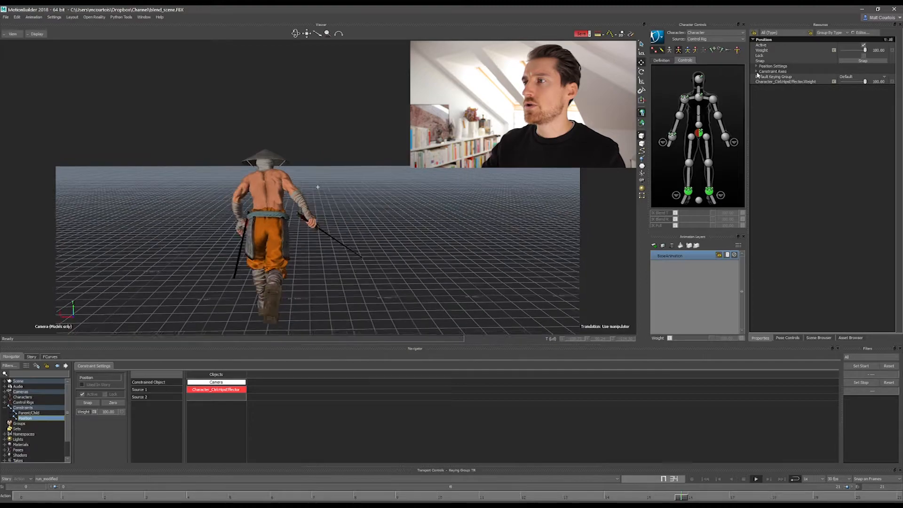
{"action": "left_click", "coordinate": [753, 71]}
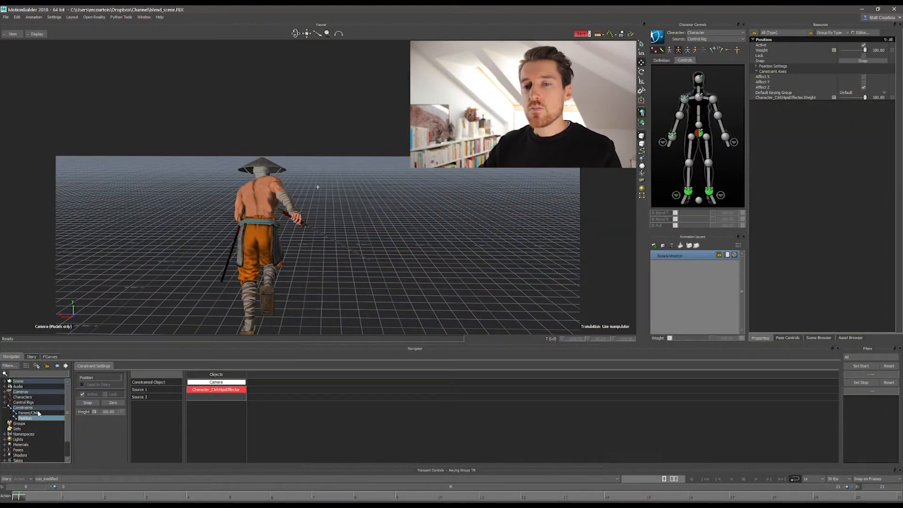
- Insert a second, empty Position constraint named Position 1
{"action": "left_click", "coordinate": [82, 394]}
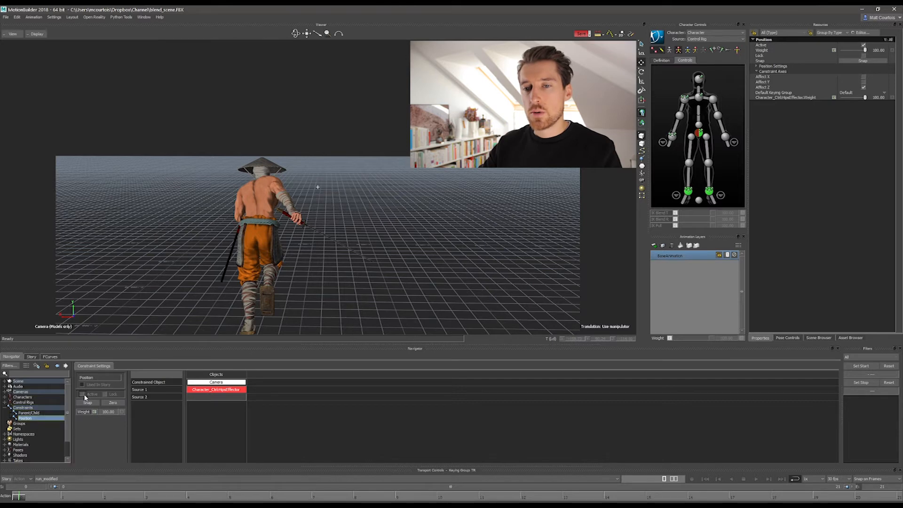
{"action": "right_click", "coordinate": [23, 417]}
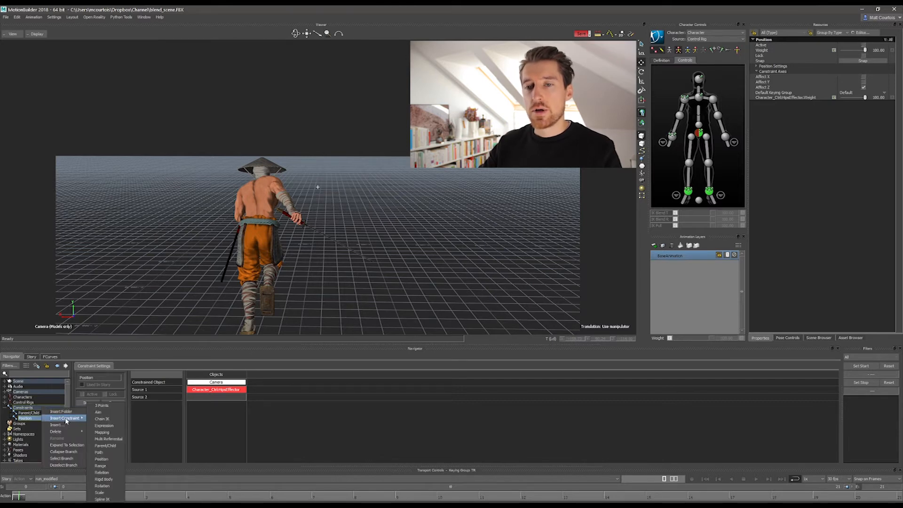
{"action": "mouse_move", "coordinate": [102, 459]}
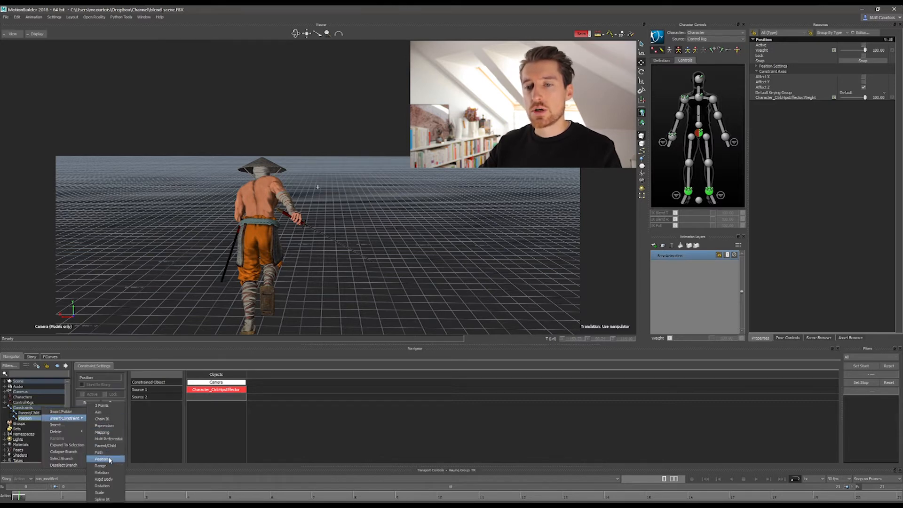
{"action": "left_click", "coordinate": [100, 459]}
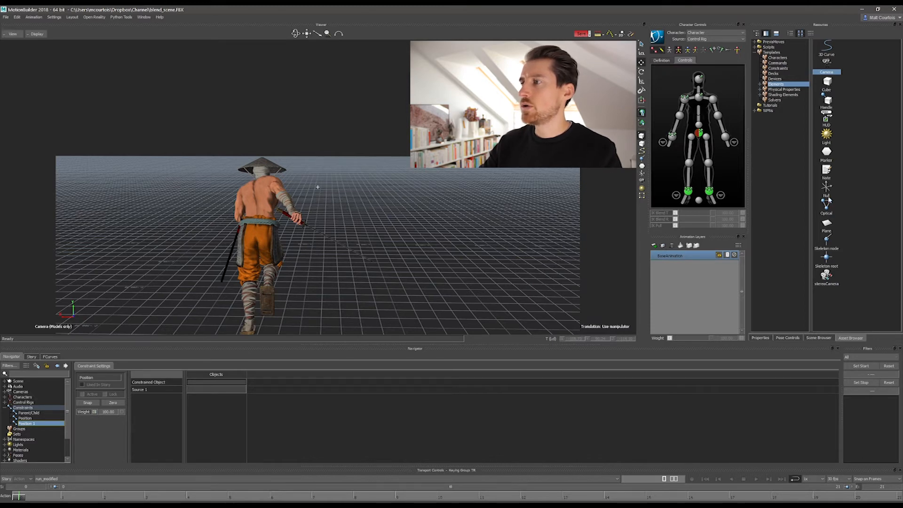
- Add a cube to the scene and move it along the ground to the character's feet
{"action": "left_click", "coordinate": [827, 90]}
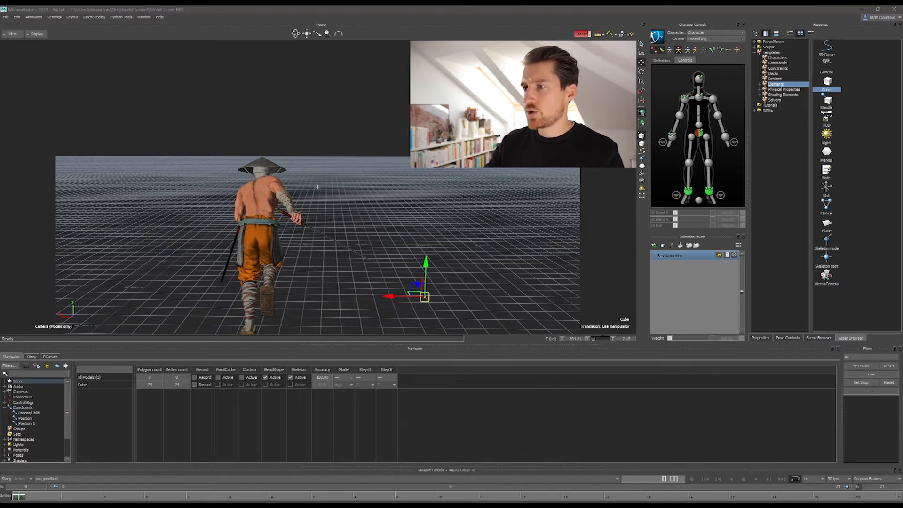
{"action": "left_click_drag", "start_coordinate": [425, 282], "coordinate": [425, 230]}
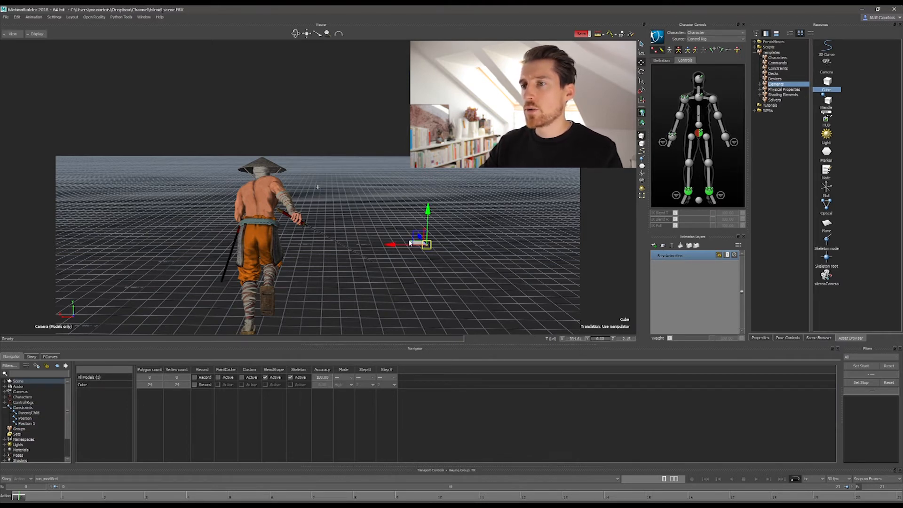
{"action": "left_click_drag", "start_coordinate": [421, 241], "coordinate": [256, 319]}
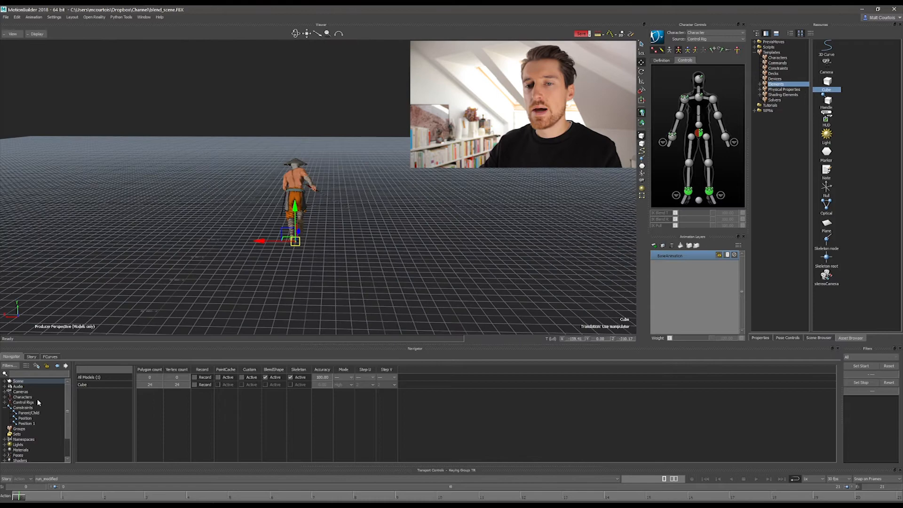
- Make the cube follow the hips via Position 1 and parent the camera to the cube
{"action": "left_click", "coordinate": [26, 423]}
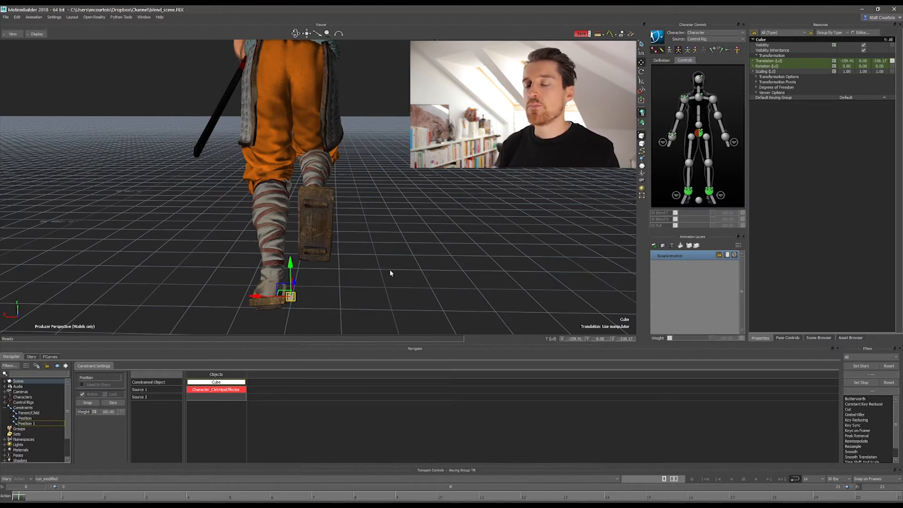
{"action": "mouse_move", "coordinate": [69, 406]}
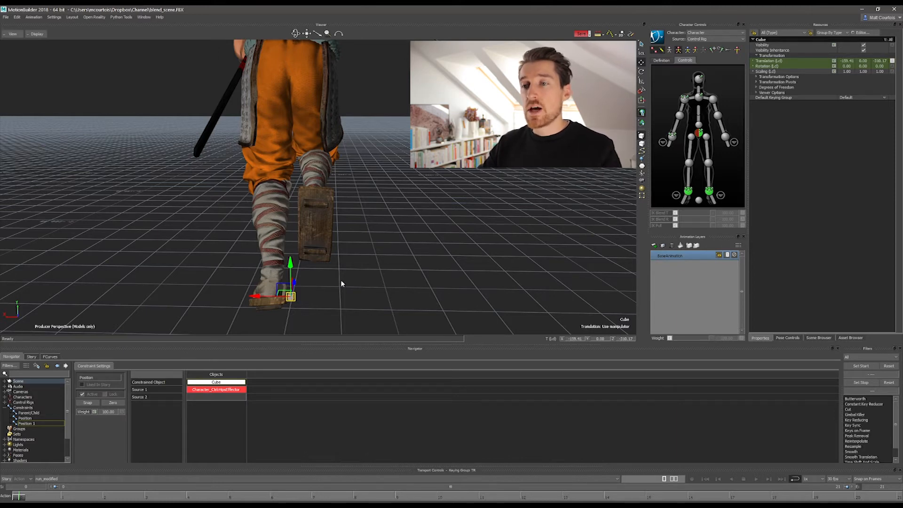
{"action": "mouse_move", "coordinate": [413, 265]}
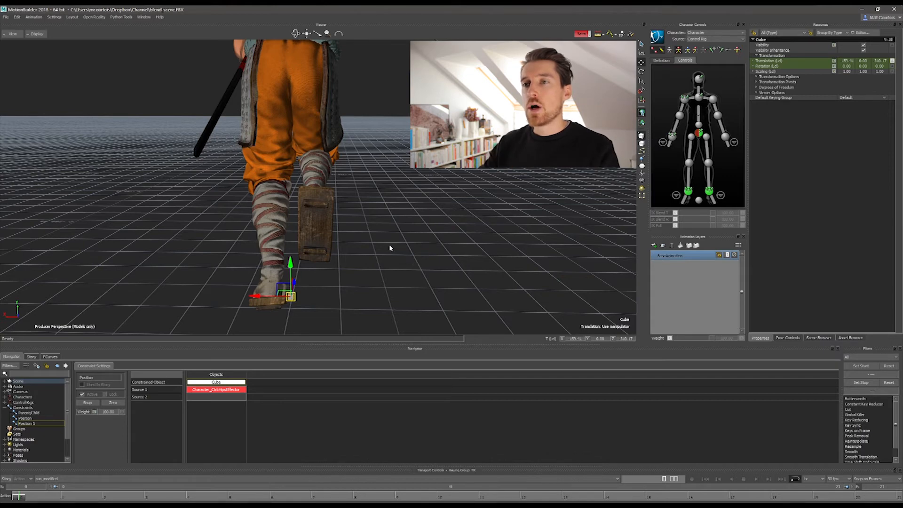
{"action": "right_click", "coordinate": [23, 408]}
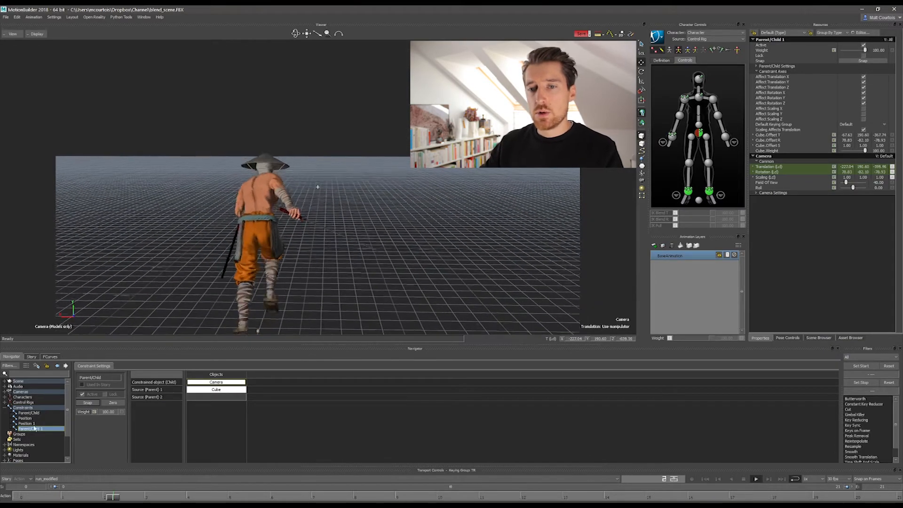
{"action": "left_click", "coordinate": [25, 418]}
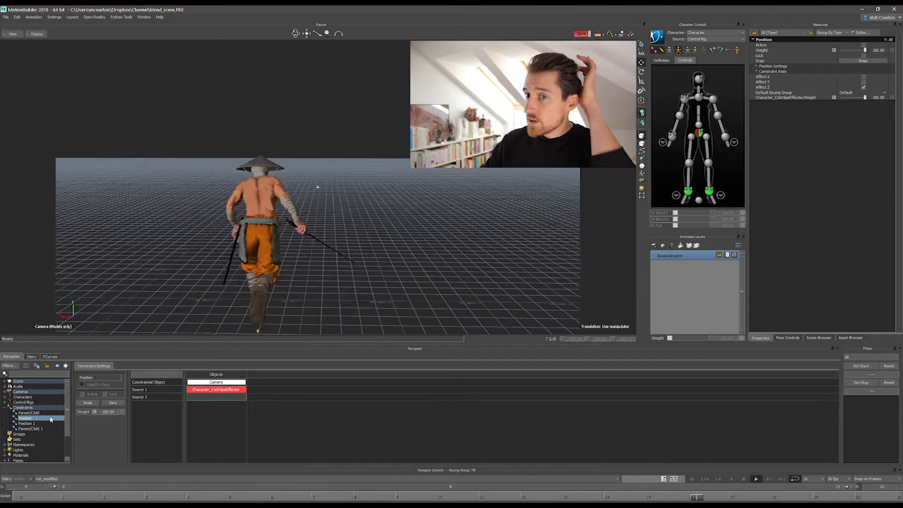
{"action": "left_click", "coordinate": [29, 428]}
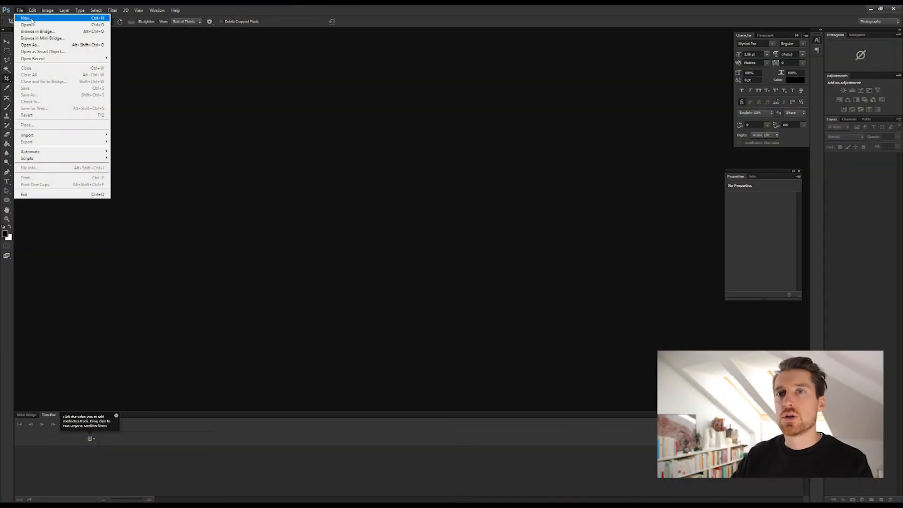
- Create a new transparent 1920 × 1080 pixel image in Photoshop
{"action": "left_click", "coordinate": [26, 18]}
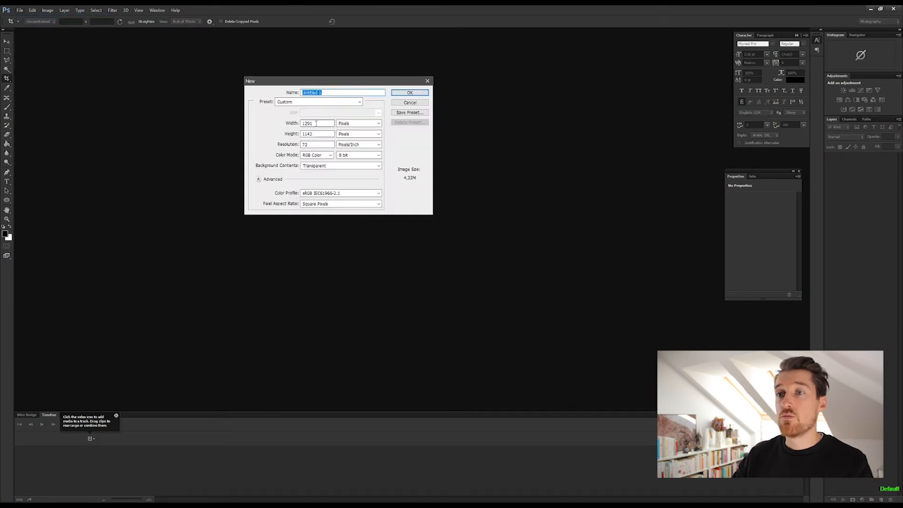
{"action": "type", "text": "1920"}
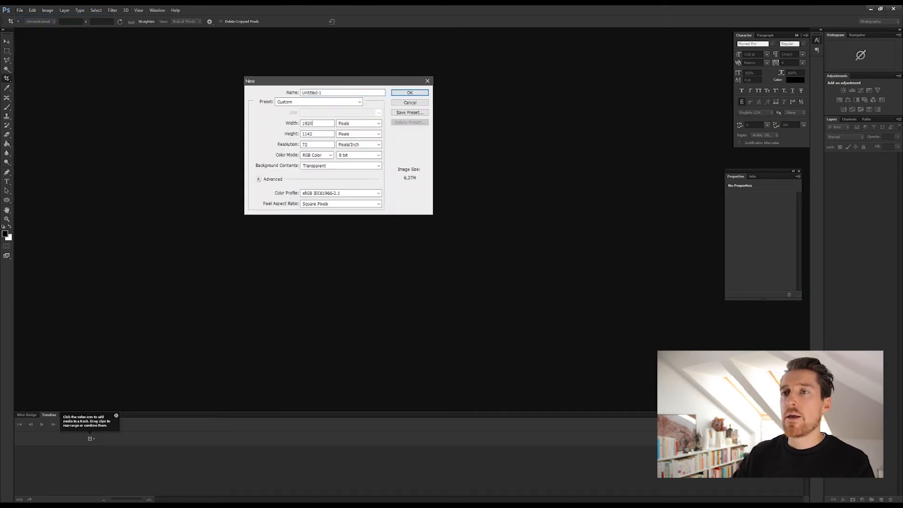
{"action": "type", "text": "1080"}
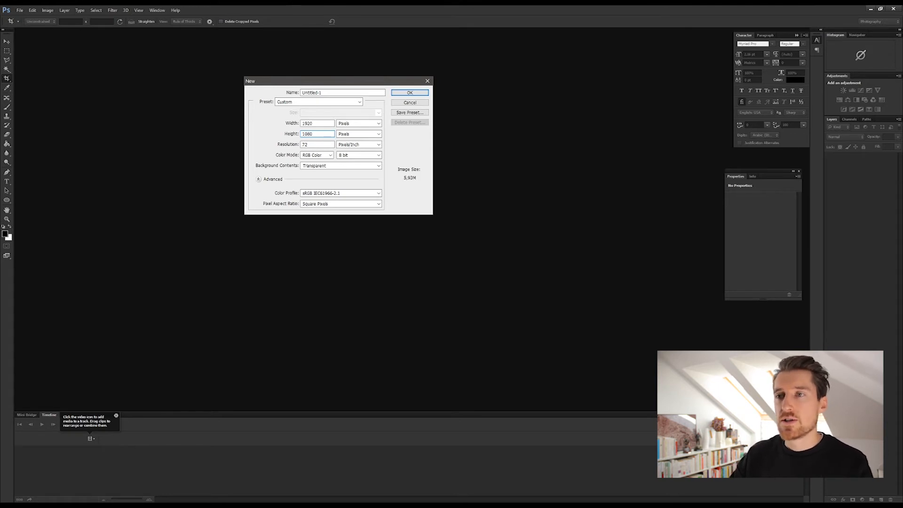
{"action": "mouse_move", "coordinate": [426, 151]}
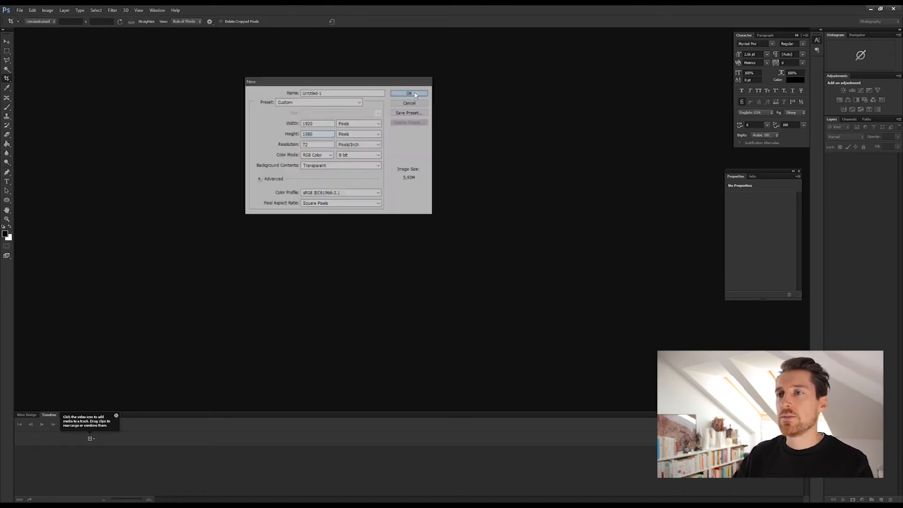
{"action": "left_click", "coordinate": [409, 94]}
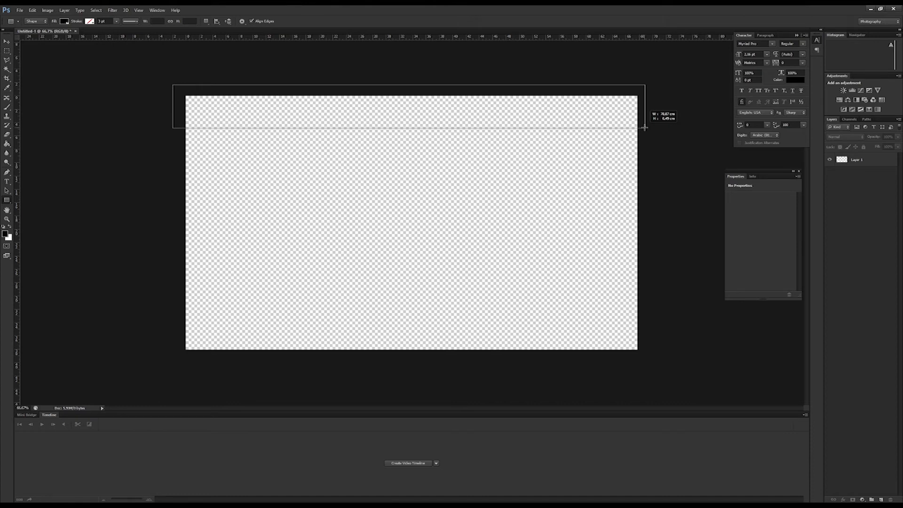
- Draw a black rectangle bar across the top edge, duplicate its layer and move the copy to the bottom edge
{"action": "left_click_drag", "start_coordinate": [644, 126], "coordinate": [646, 127]}
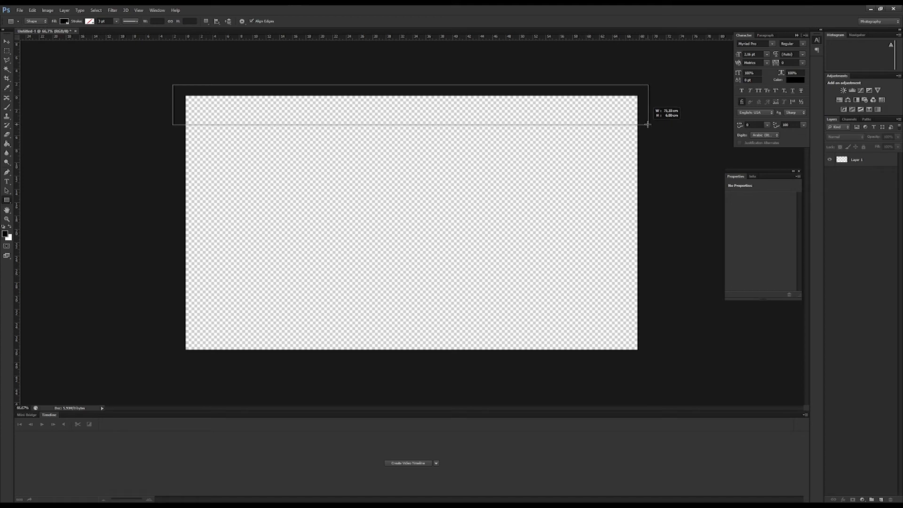
{"action": "left_click_drag", "start_coordinate": [179, 92], "coordinate": [645, 125]}
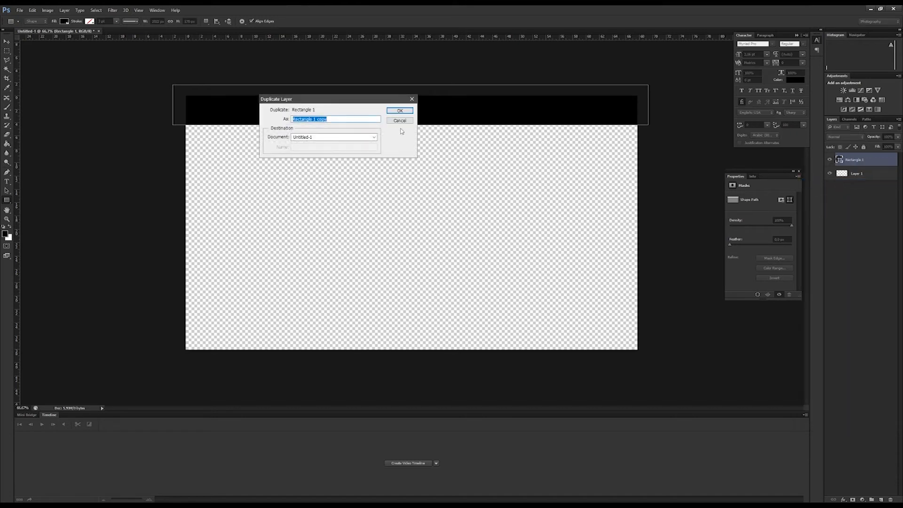
{"action": "left_click", "coordinate": [399, 110]}
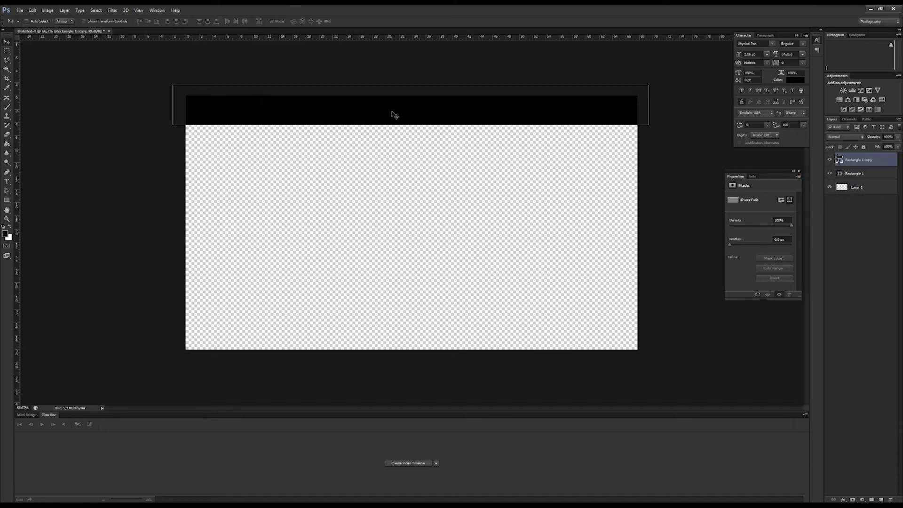
{"action": "left_click_drag", "start_coordinate": [393, 113], "coordinate": [392, 344]}
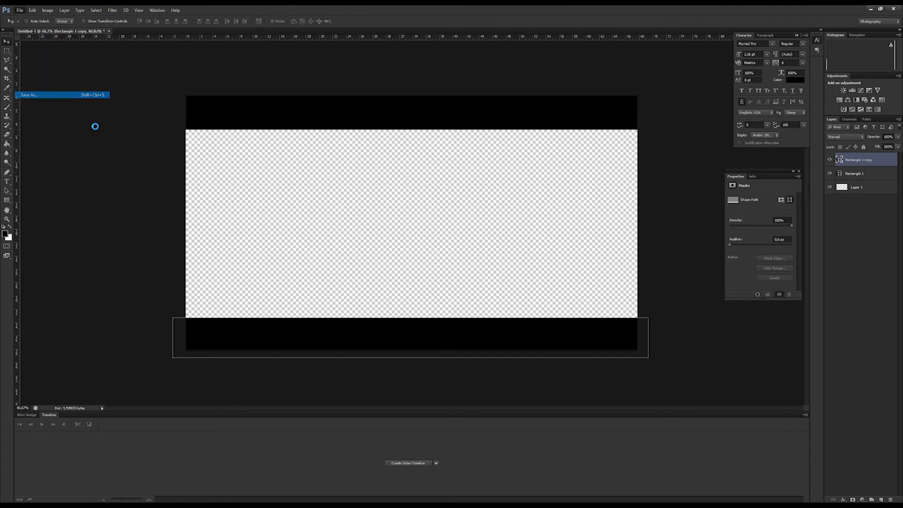
- Save the letterbox image as a PNG file via Save As
{"action": "left_click", "coordinate": [29, 94]}
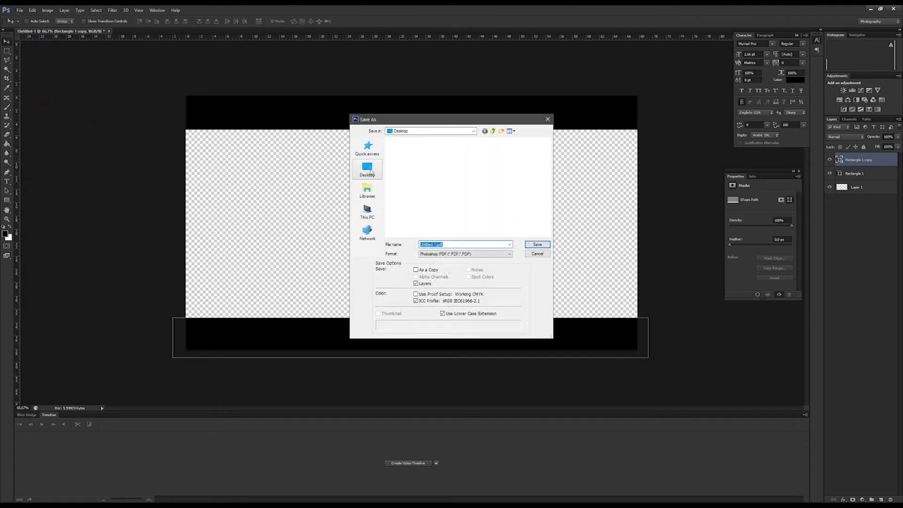
{"action": "left_click", "coordinate": [464, 254]}
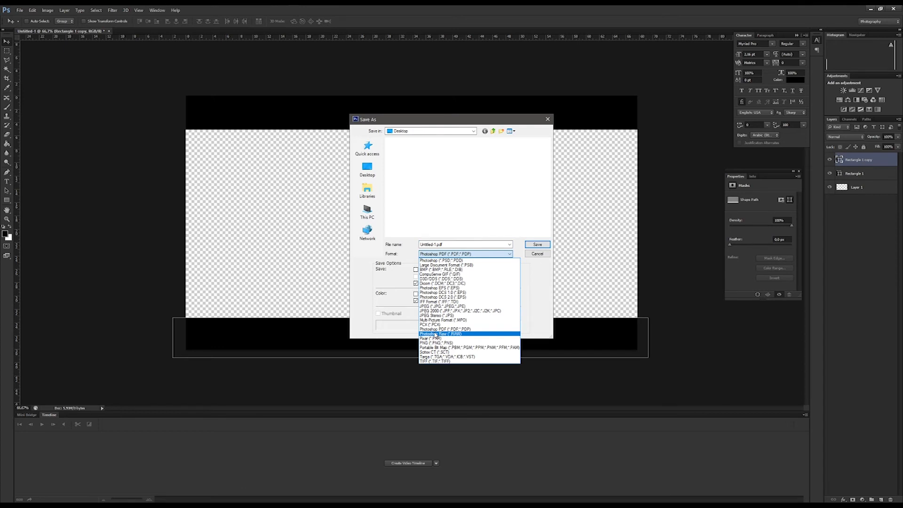
{"action": "left_click", "coordinate": [437, 343]}
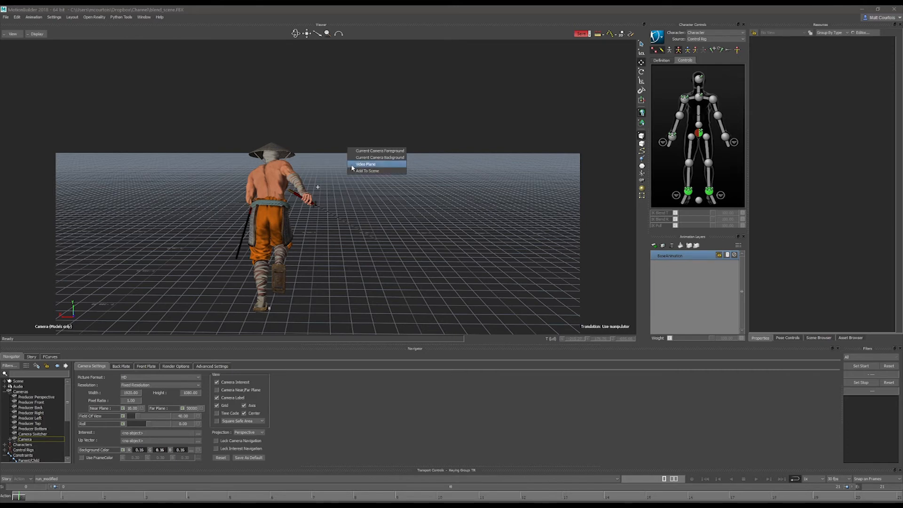
{"action": "mouse_move", "coordinate": [379, 150]}
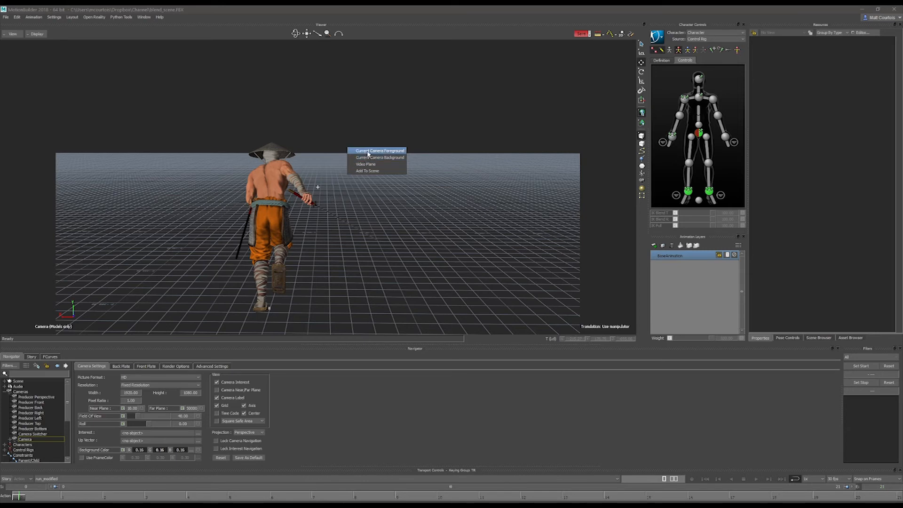
- Set the dropped PNG as the Current Camera Foreground plate
{"action": "left_click", "coordinate": [379, 150]}
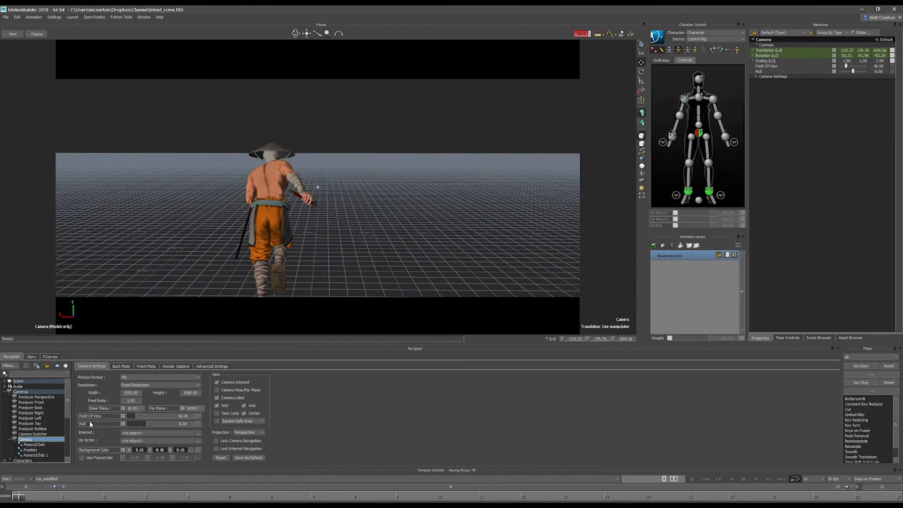
{"action": "left_click", "coordinate": [146, 366]}
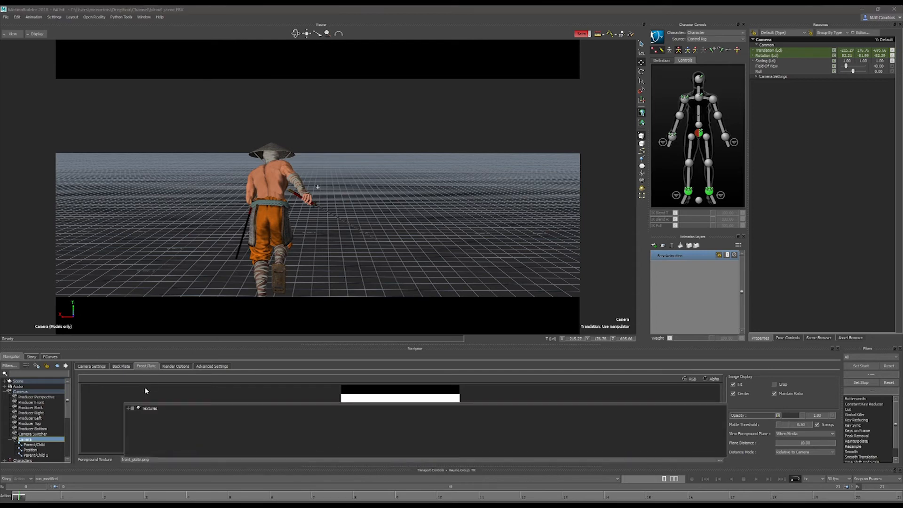
{"action": "left_click", "coordinate": [130, 407]}
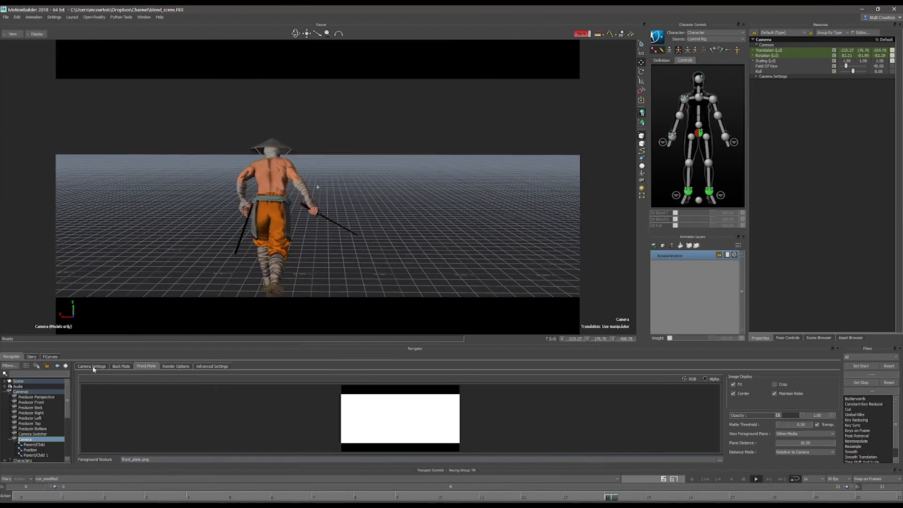
{"action": "left_click", "coordinate": [91, 366]}
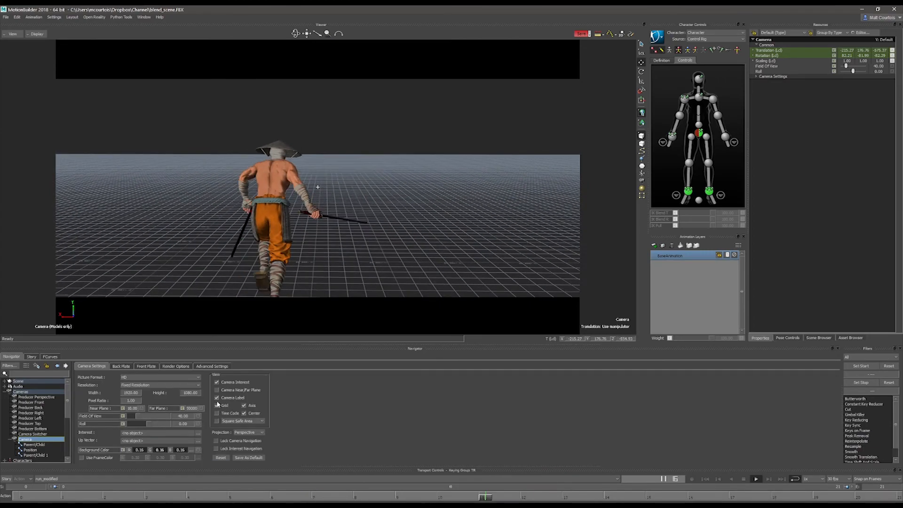